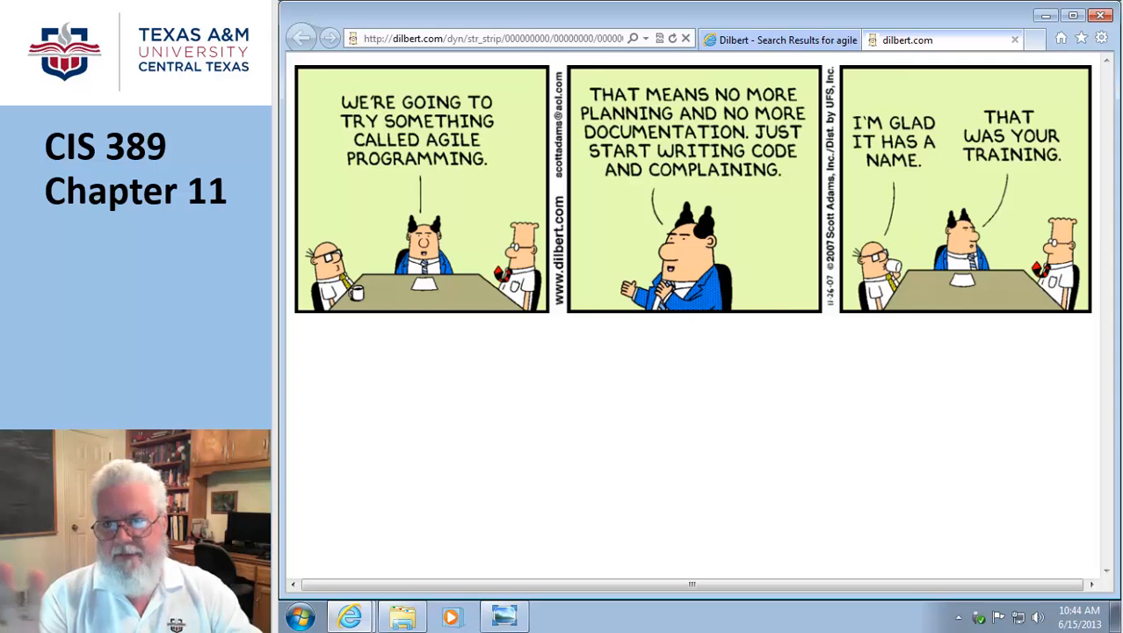
{"action": "mouse_move", "coordinate": [522, 569]}
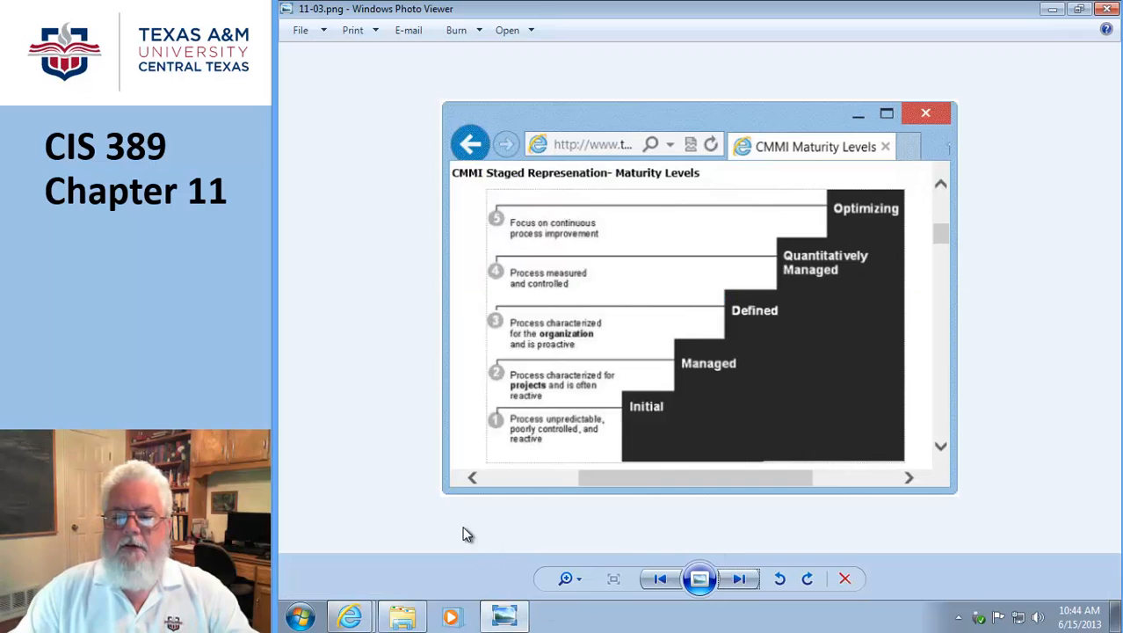
{"action": "mouse_move", "coordinate": [560, 428]}
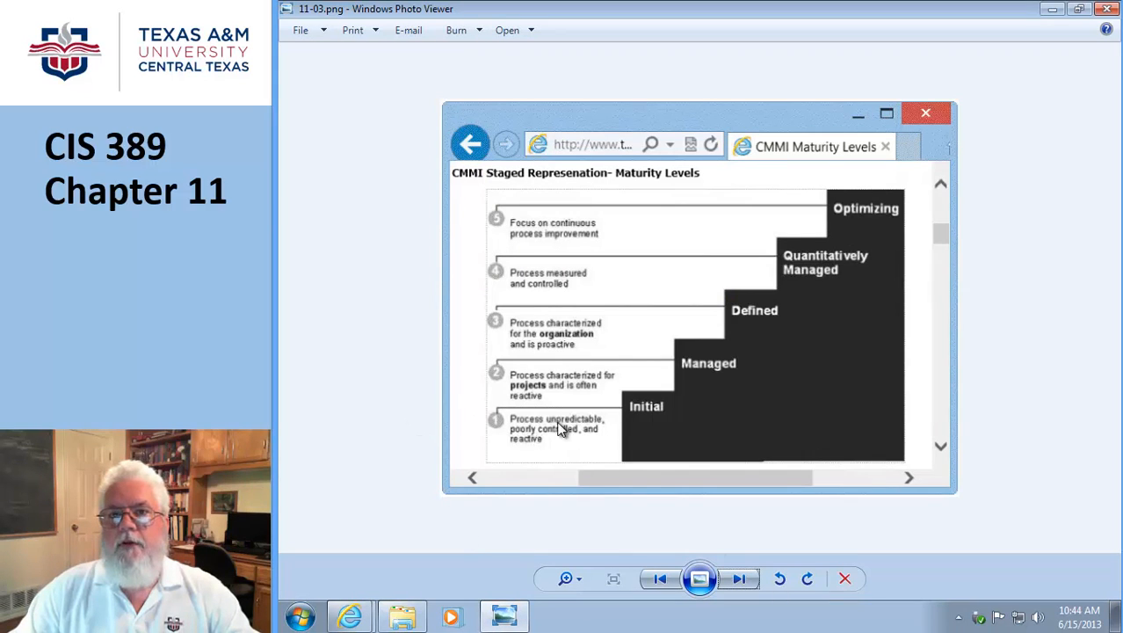
{"action": "mouse_move", "coordinate": [734, 416]}
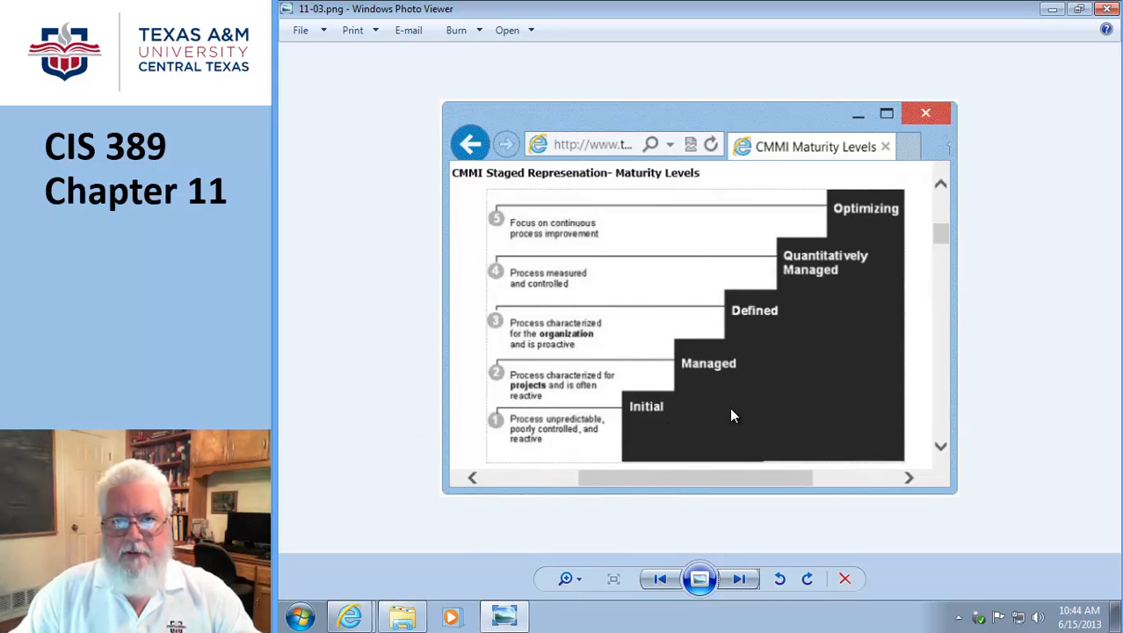
{"action": "mouse_move", "coordinate": [866, 206]}
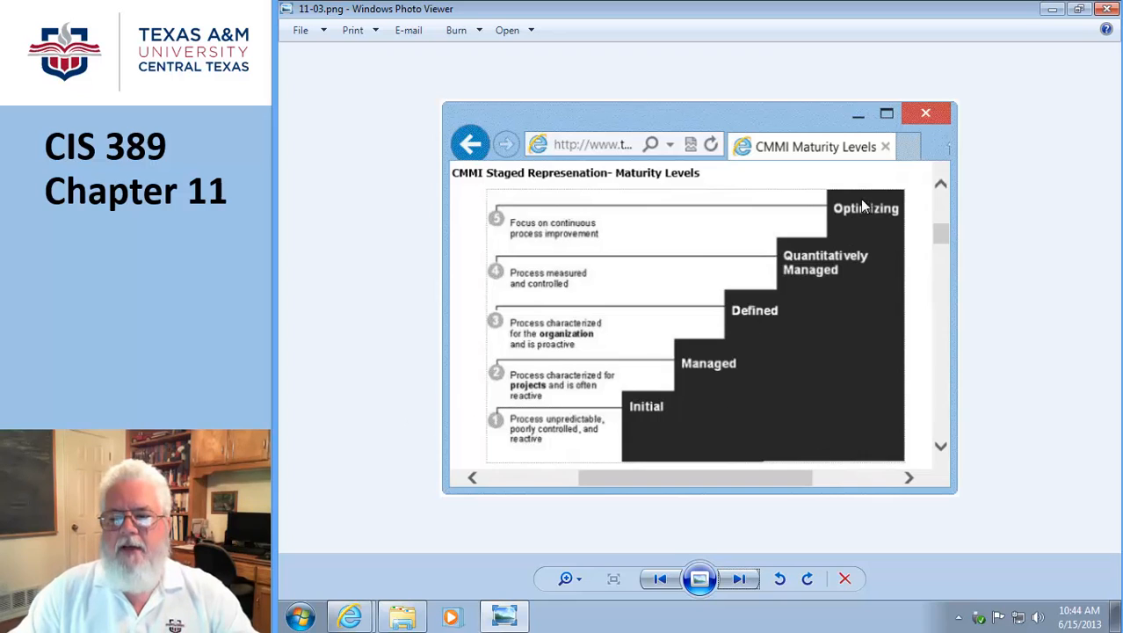
{"action": "mouse_move", "coordinate": [517, 438]}
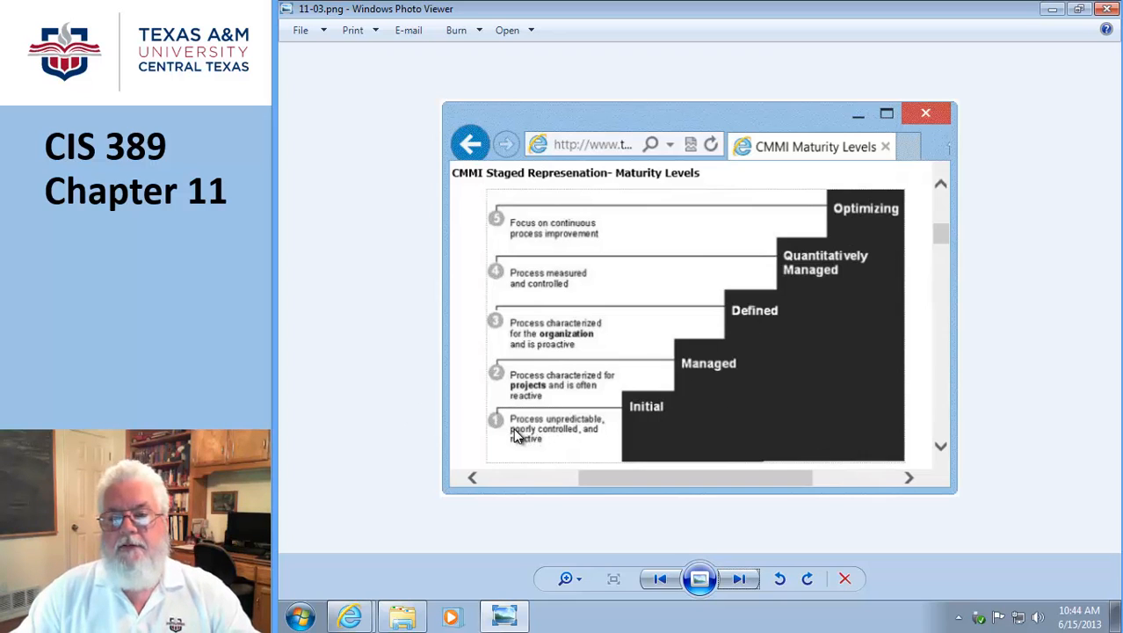
{"action": "mouse_move", "coordinate": [597, 448]}
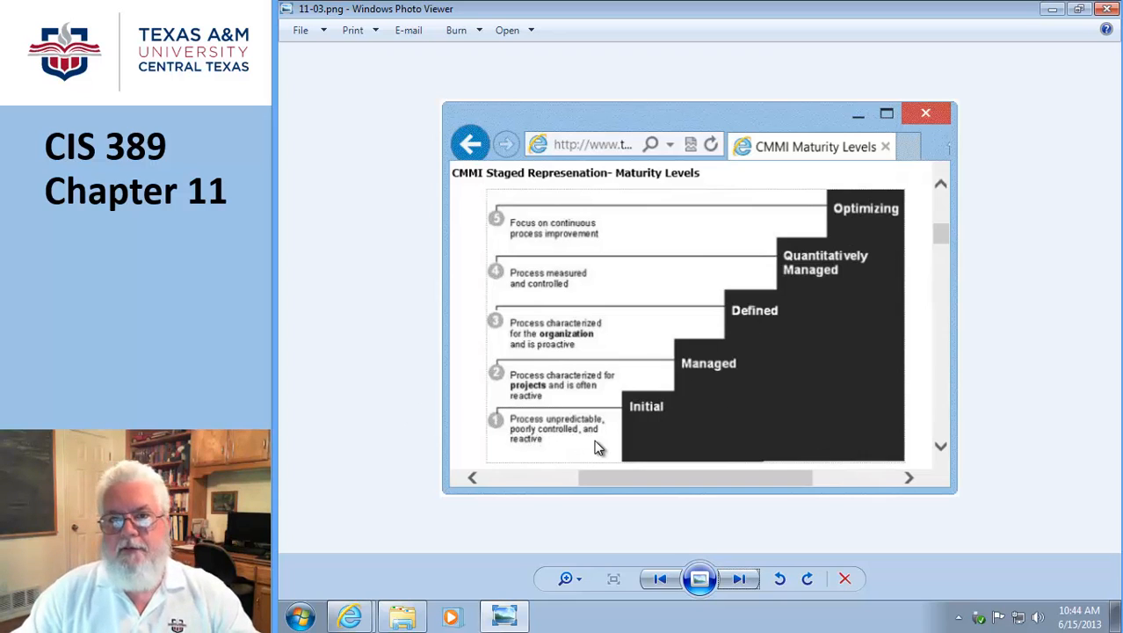
{"action": "mouse_move", "coordinate": [577, 449]}
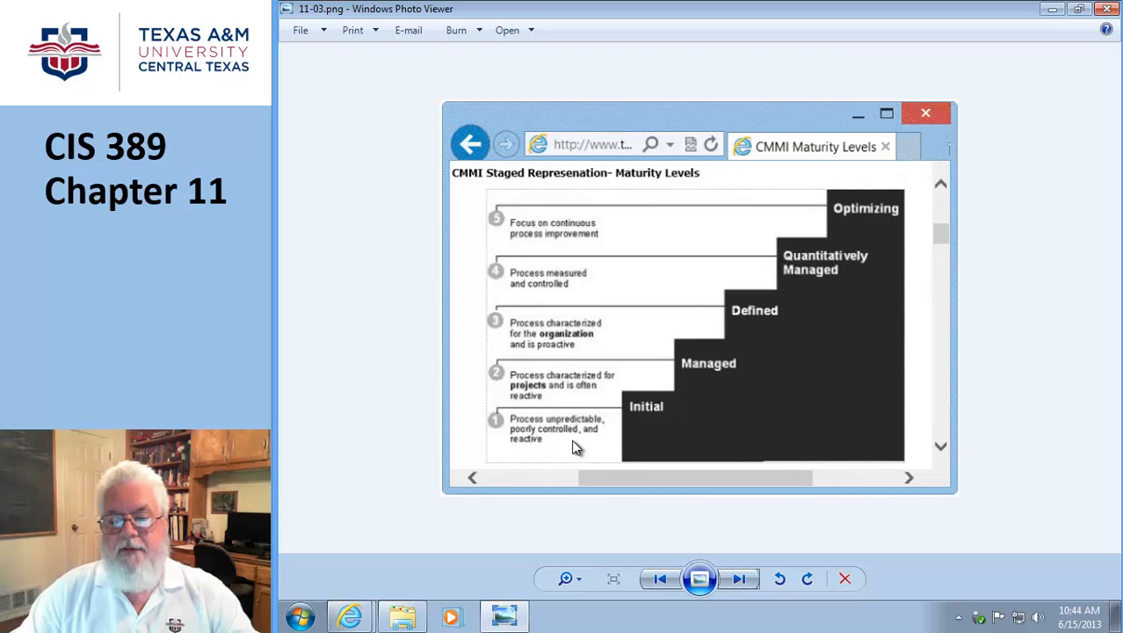
{"action": "mouse_move", "coordinate": [563, 442]}
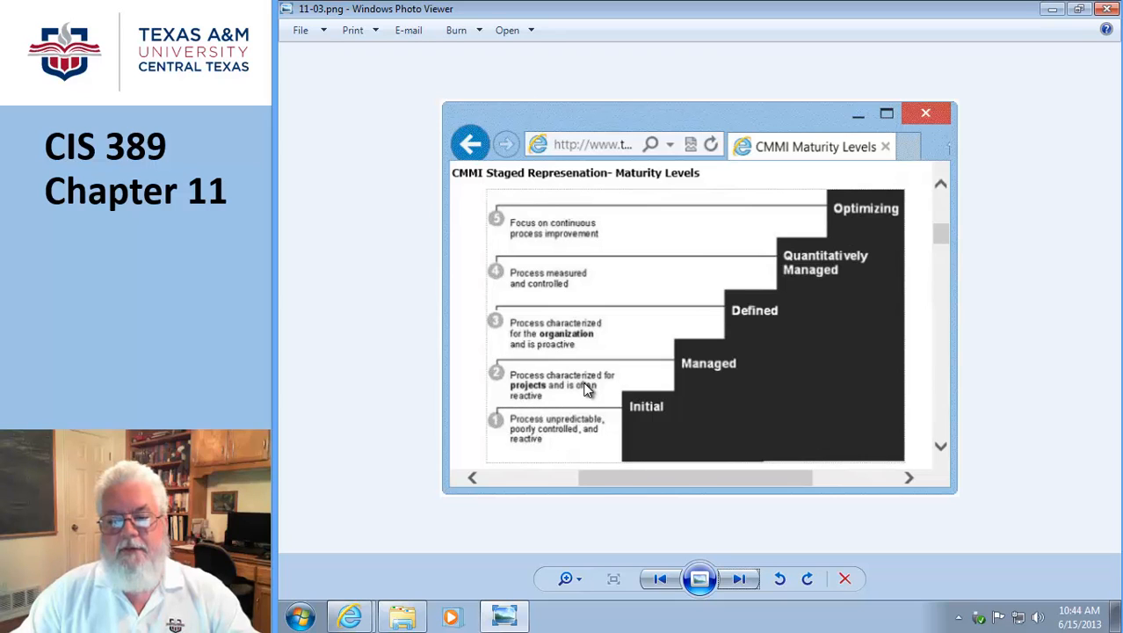
{"action": "mouse_move", "coordinate": [530, 394]}
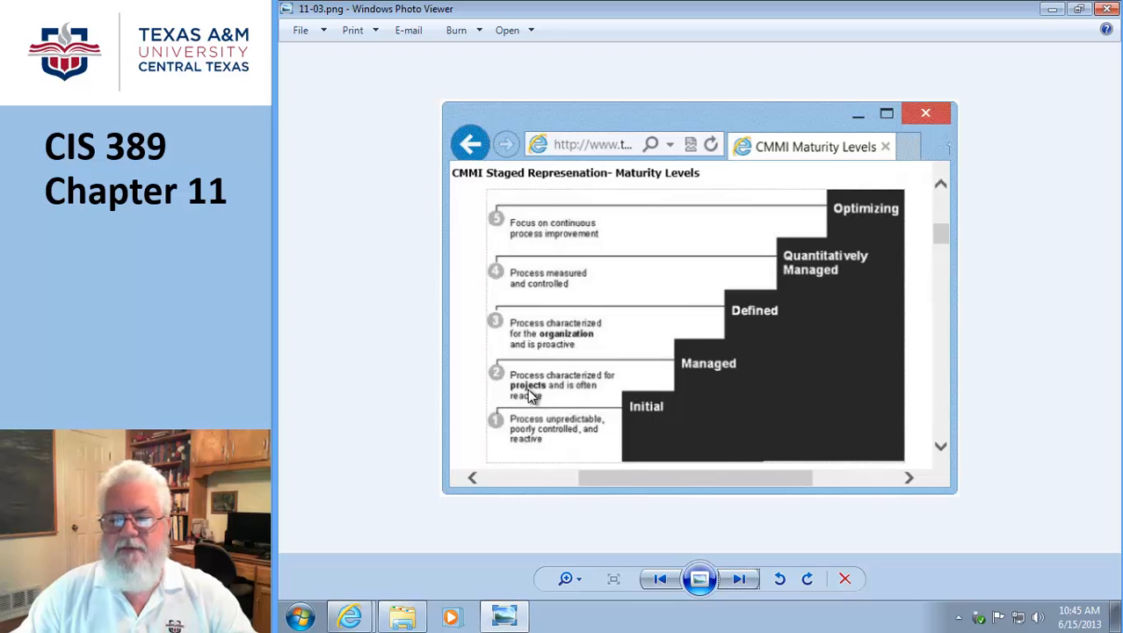
{"action": "mouse_move", "coordinate": [544, 342]}
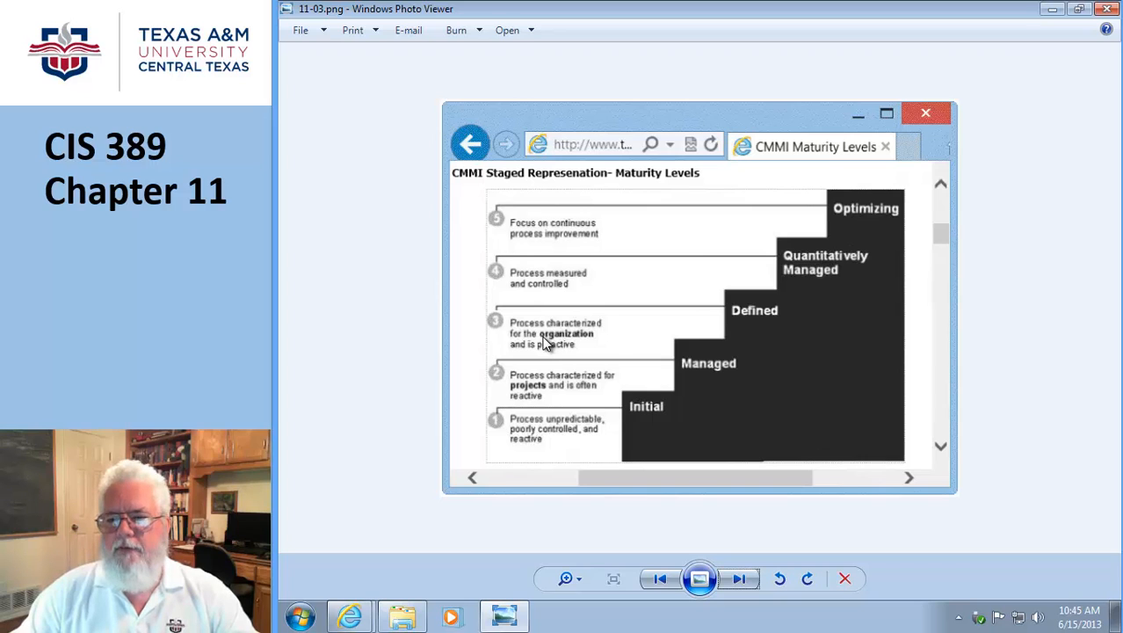
{"action": "mouse_move", "coordinate": [570, 280]}
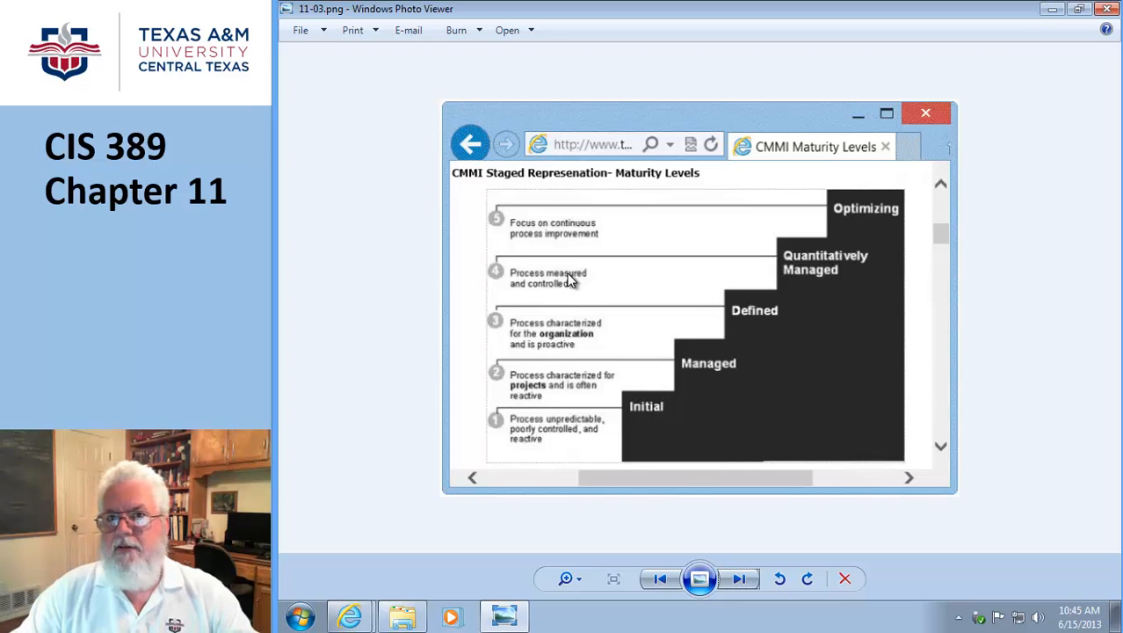
{"action": "mouse_move", "coordinate": [848, 218]}
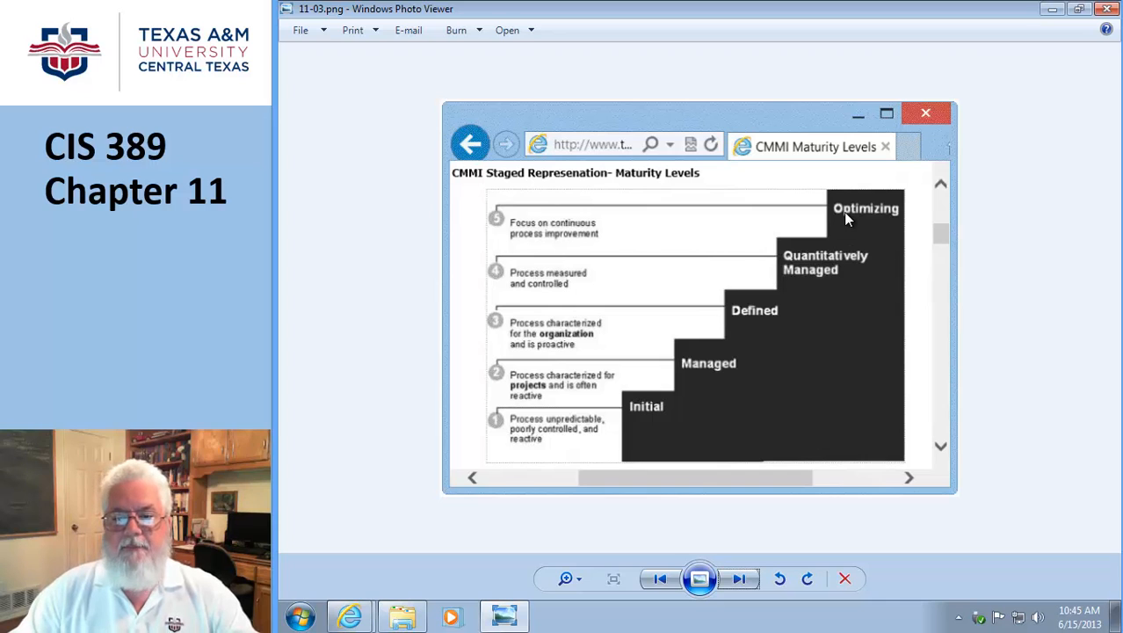
{"action": "mouse_move", "coordinate": [854, 220]}
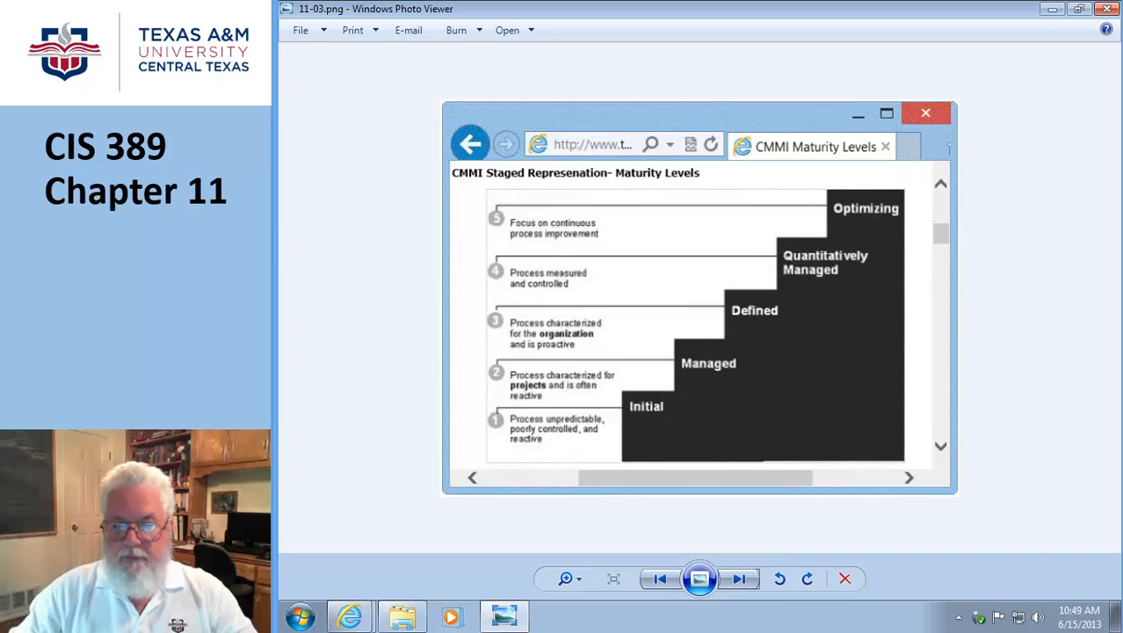
Show slide 11-06, the structured development flowchart from planning through module development to testing.
{"action": "left_click", "coordinate": [739, 579]}
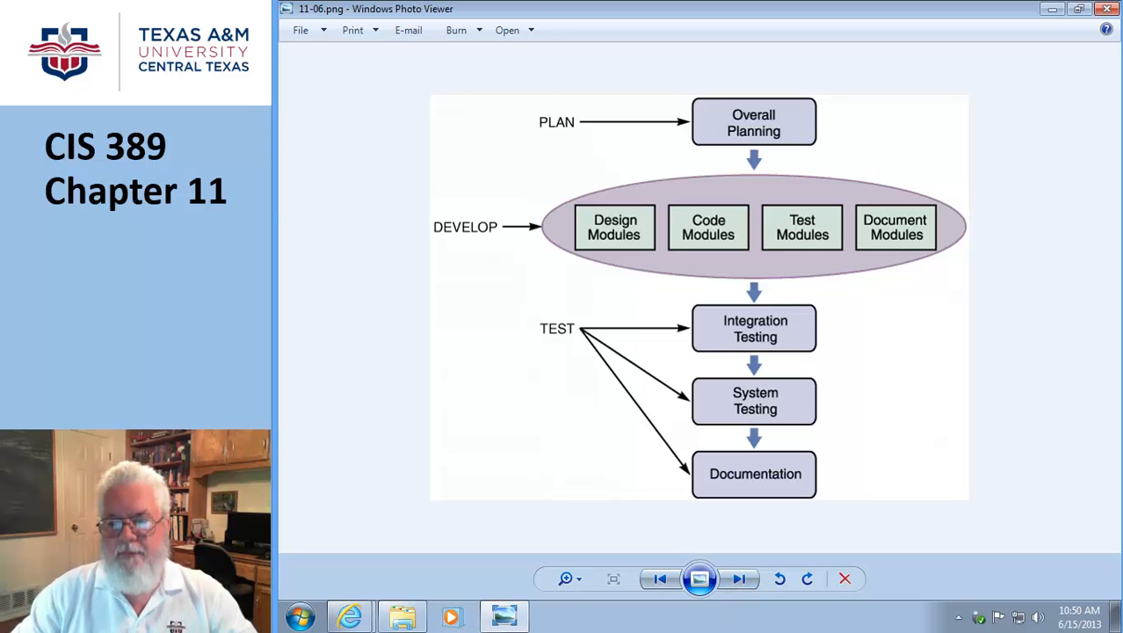
Show slide 11-07, the agile cycle from concept and user stories through iterations to release.
{"action": "left_click", "coordinate": [739, 578]}
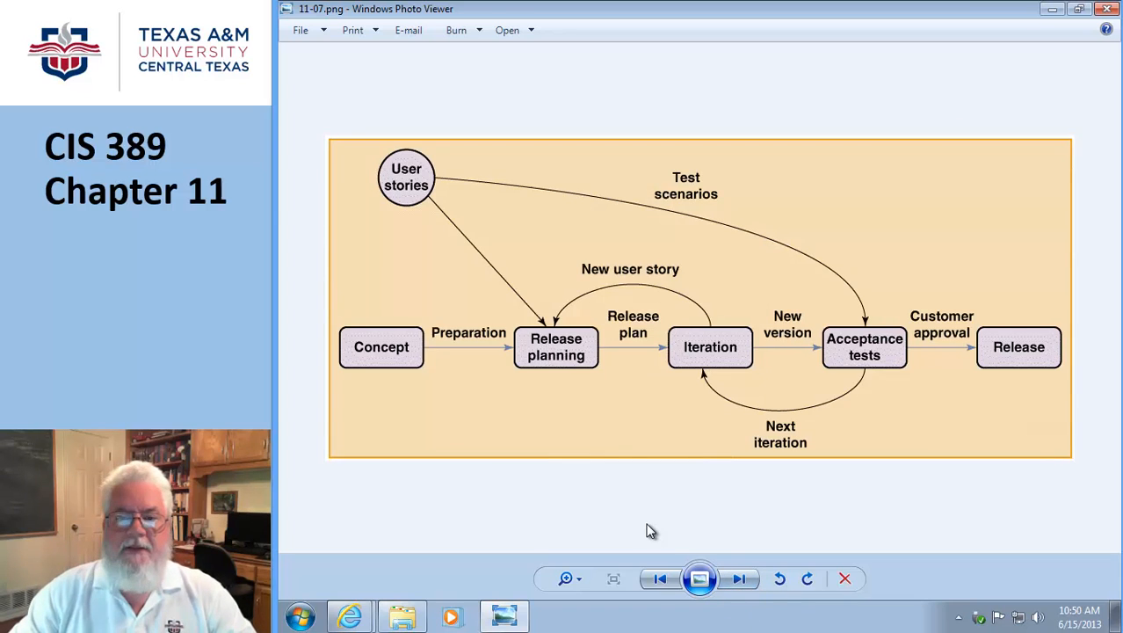
{"action": "mouse_move", "coordinate": [381, 357]}
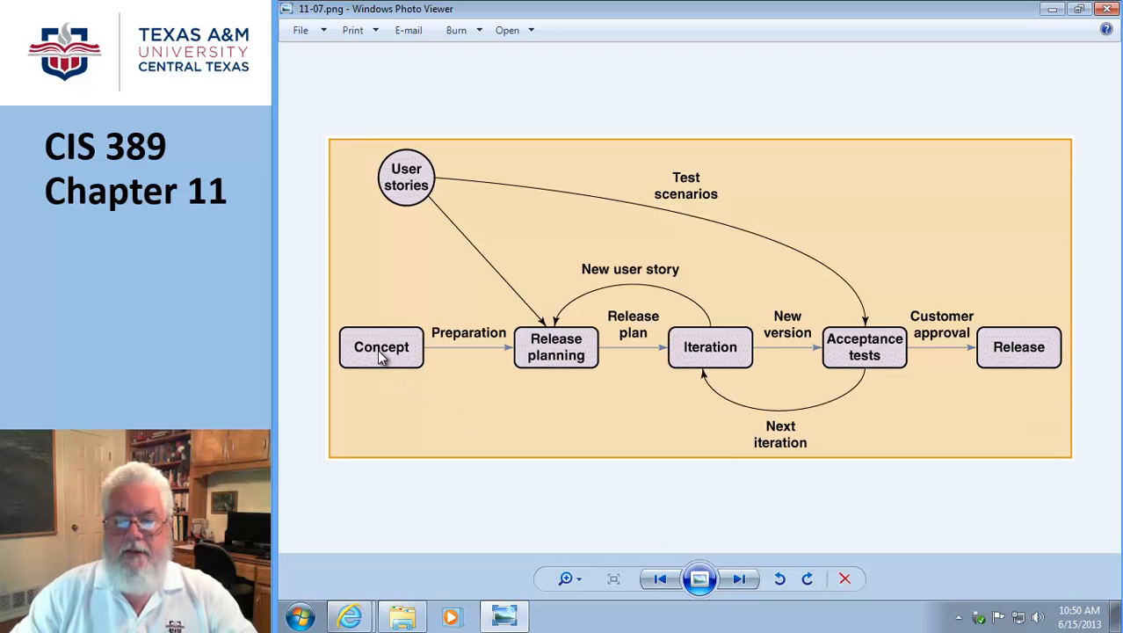
{"action": "mouse_move", "coordinate": [558, 313]}
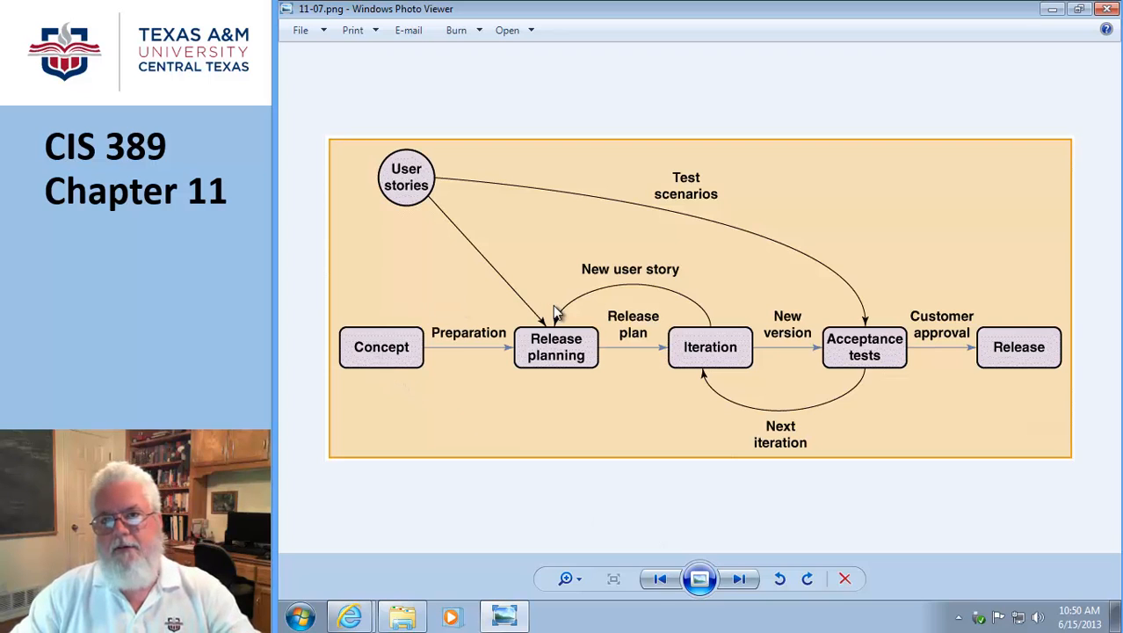
{"action": "mouse_move", "coordinate": [541, 338]}
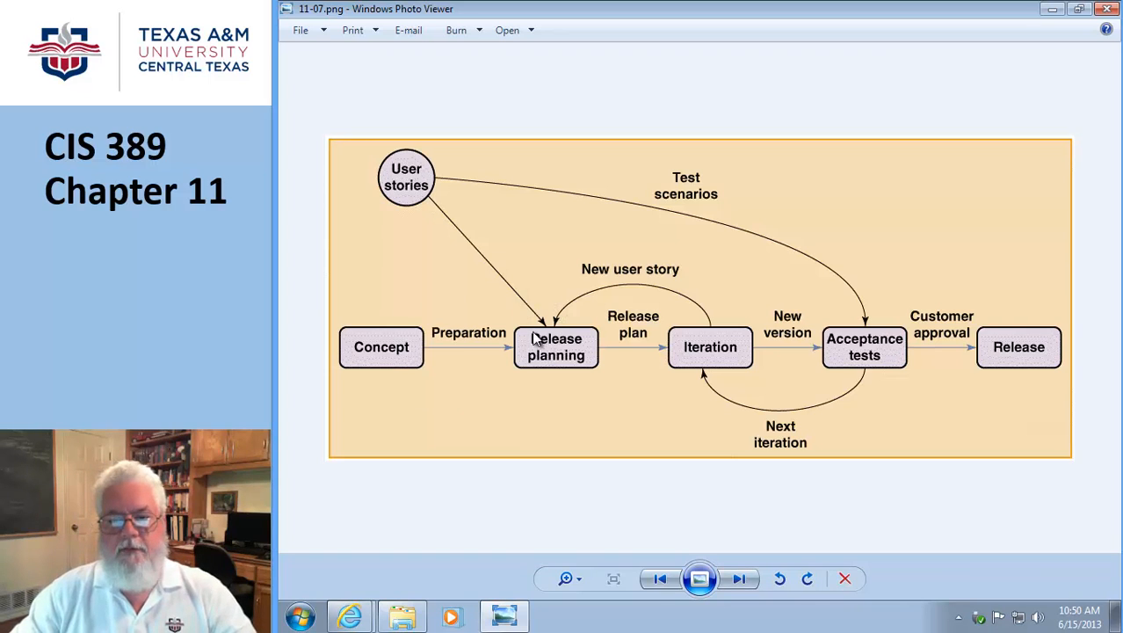
{"action": "mouse_move", "coordinate": [883, 364]}
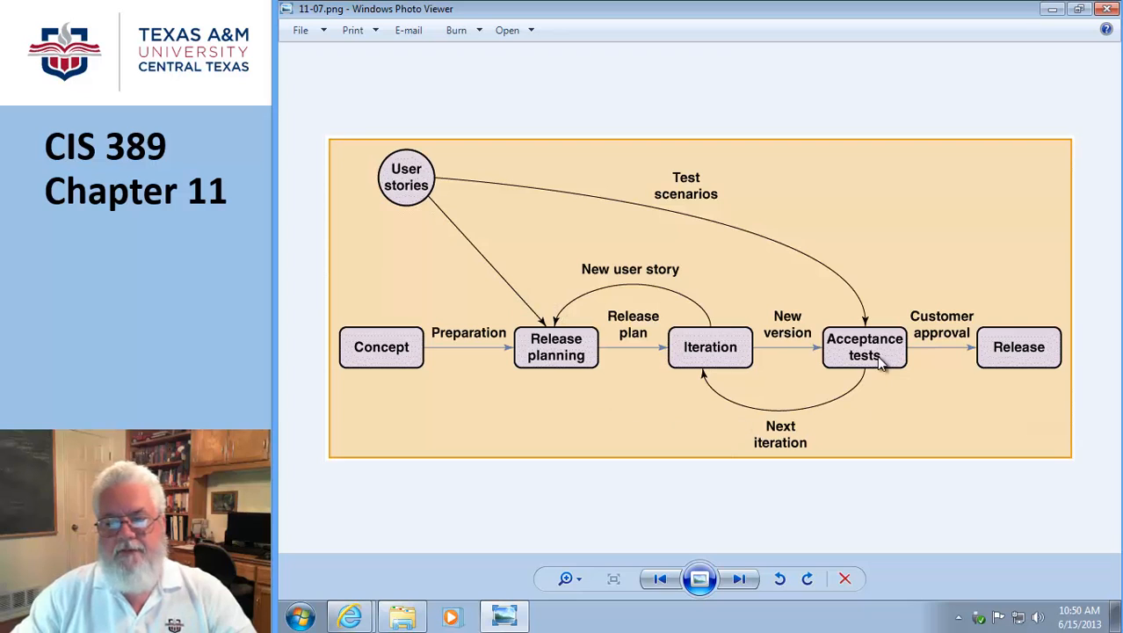
{"action": "mouse_move", "coordinate": [742, 307]}
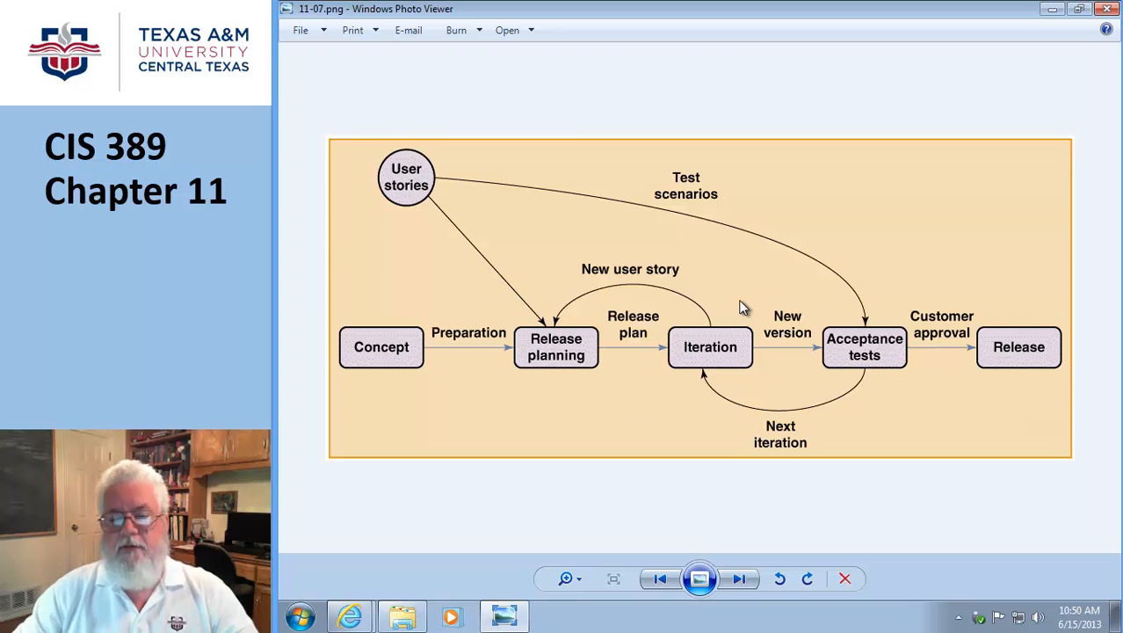
{"action": "mouse_move", "coordinate": [762, 351]}
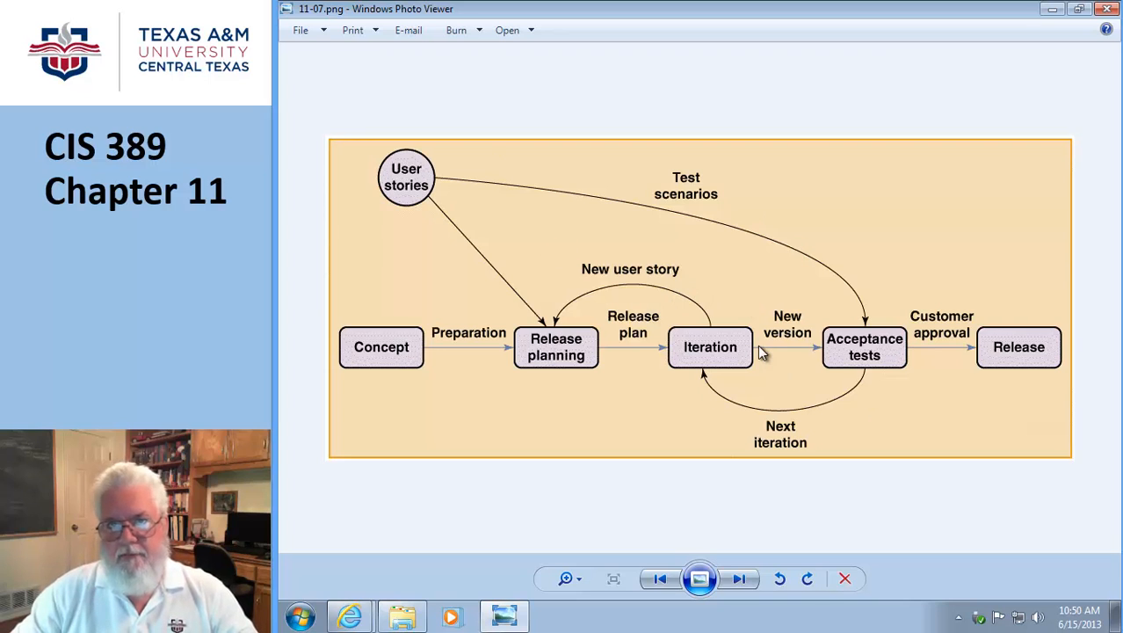
{"action": "mouse_move", "coordinate": [466, 210]}
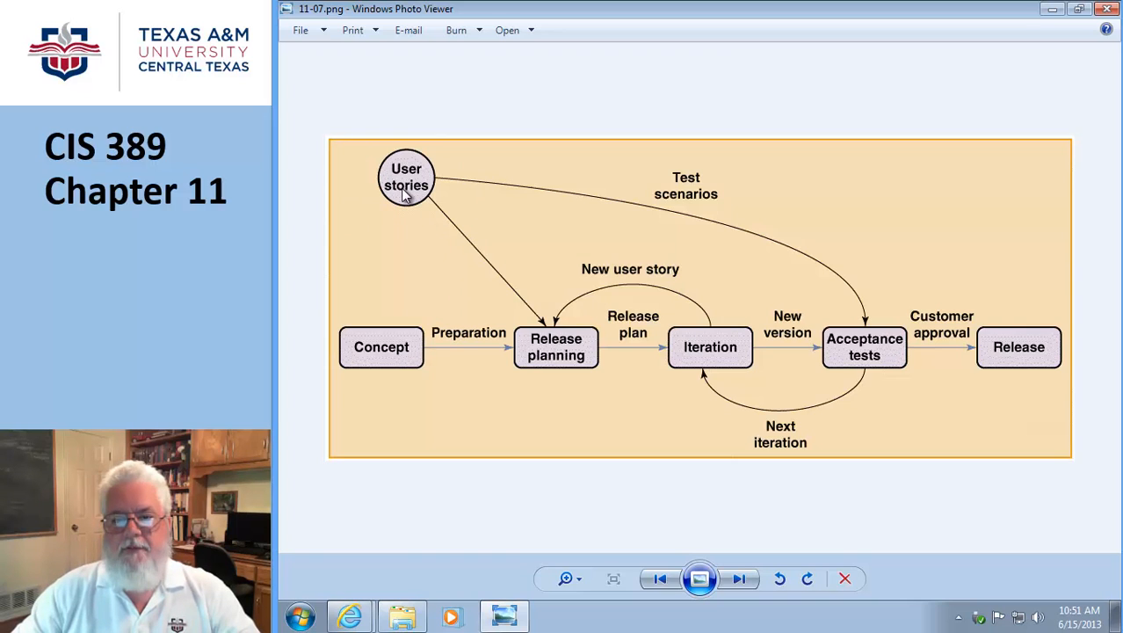
{"action": "mouse_move", "coordinate": [406, 204]}
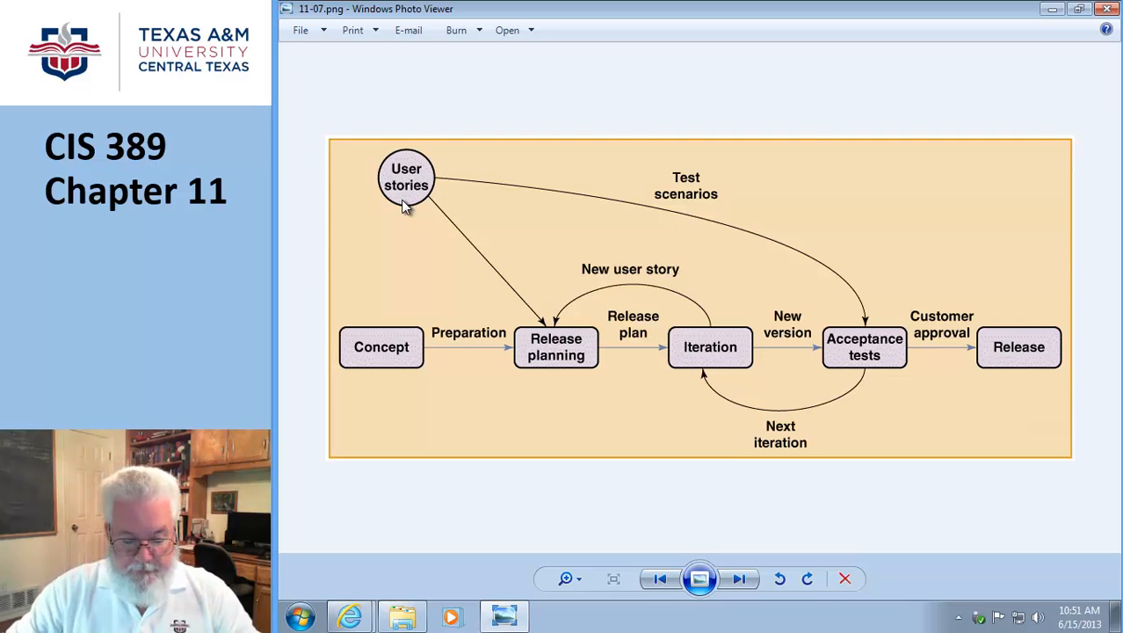
{"action": "mouse_move", "coordinate": [494, 272]}
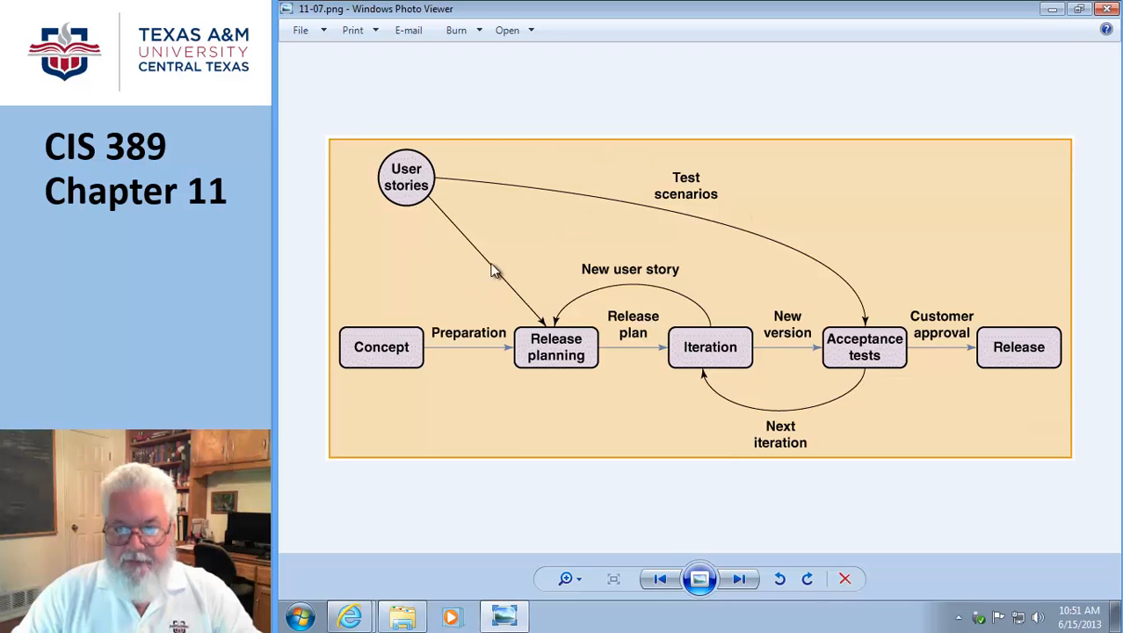
{"action": "mouse_move", "coordinate": [743, 608]}
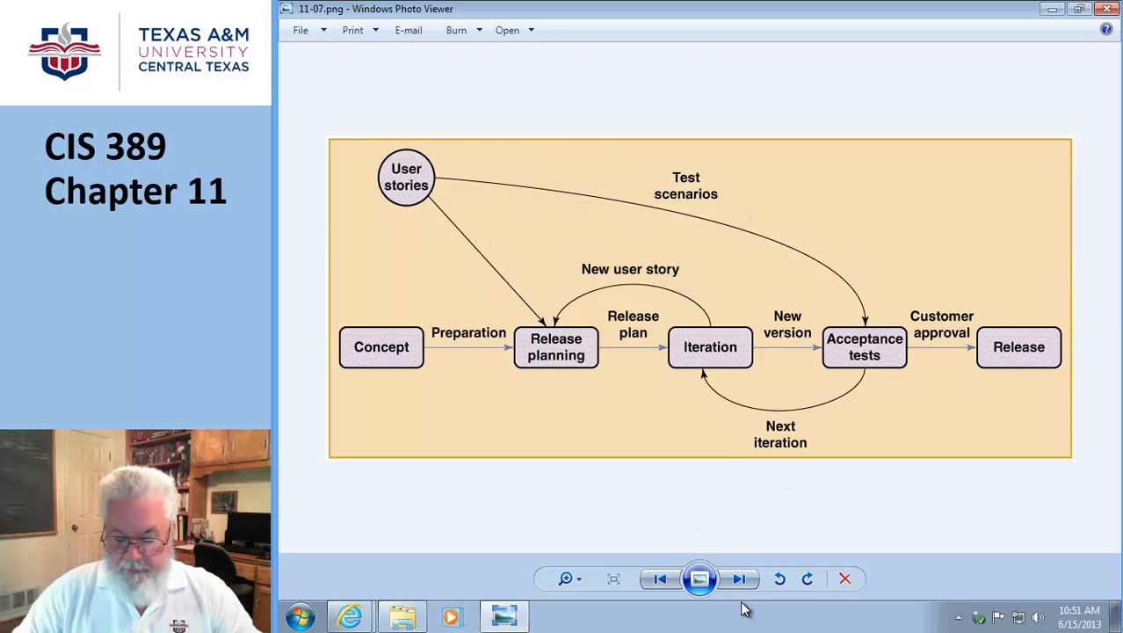